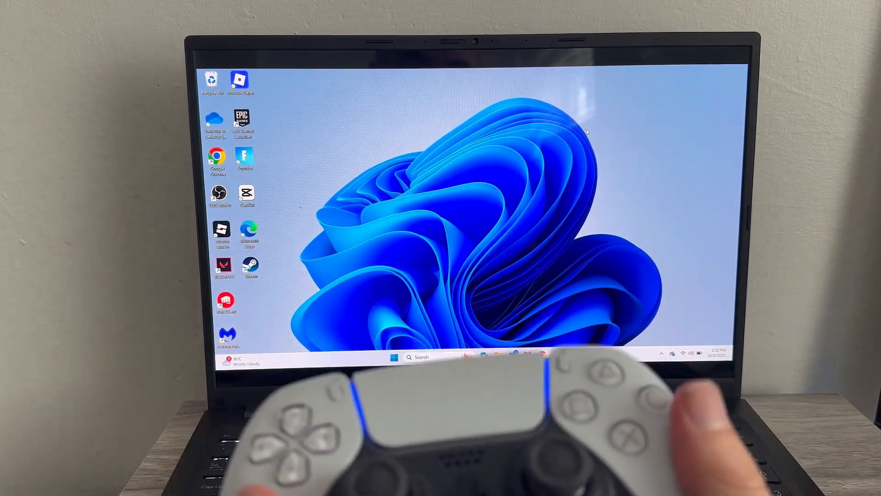
Step: Search the Start menu for 'sett' to launch the Settings app
click(300, 481)
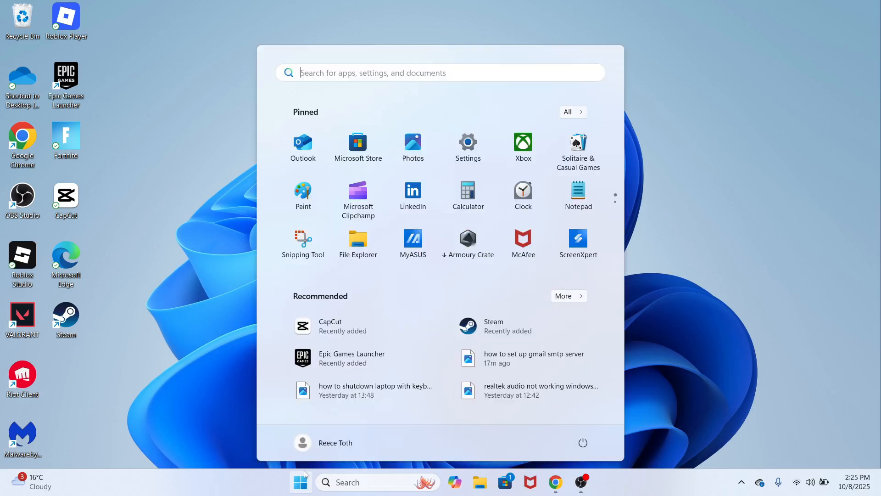
text(sett)
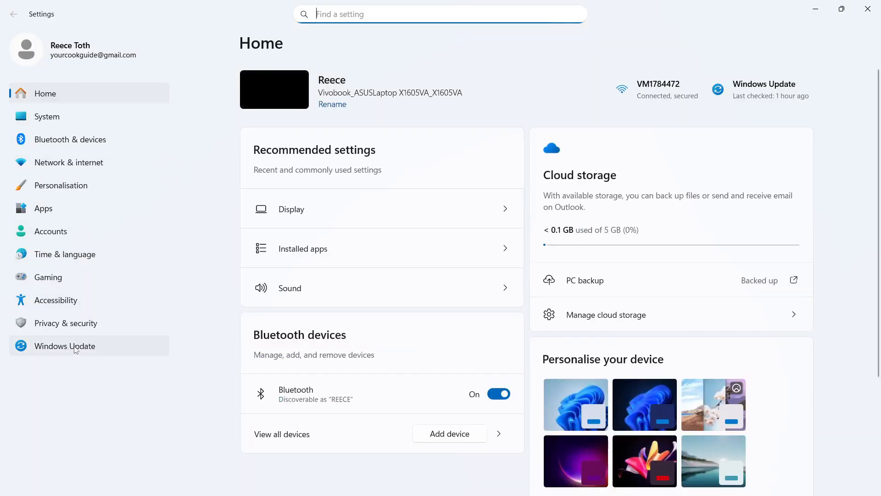
Step: Run a Windows Update check, surfacing the pending Defender security intelligence update
click(64, 345)
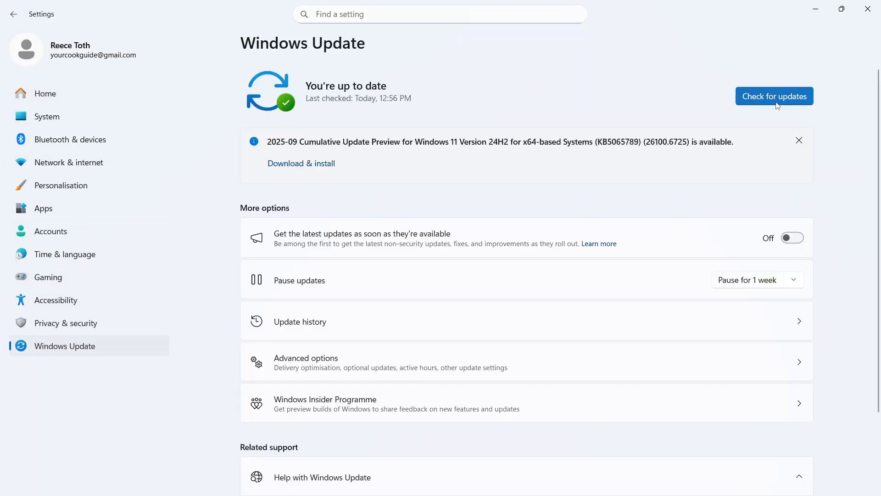
click(773, 96)
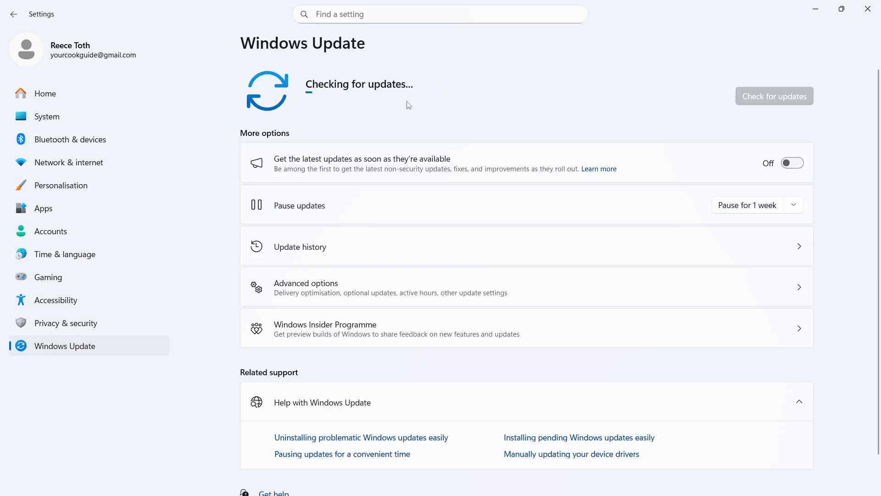
mouse_move(365, 137)
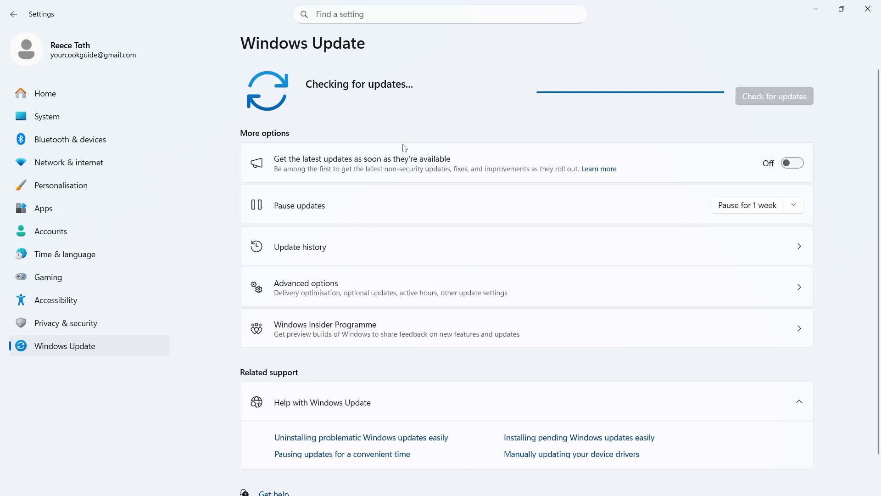
mouse_move(362, 110)
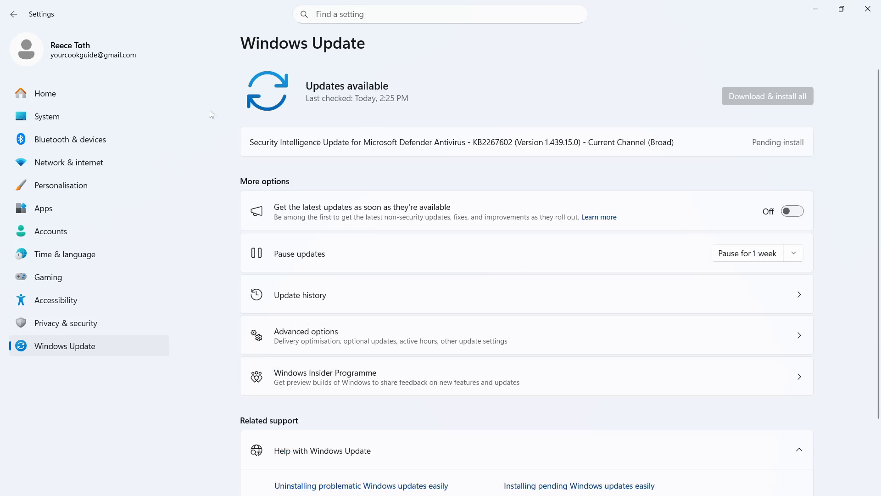
Step: Expand the Apple iPhone entry under Bluetooth & devices to reveal Remove
click(70, 139)
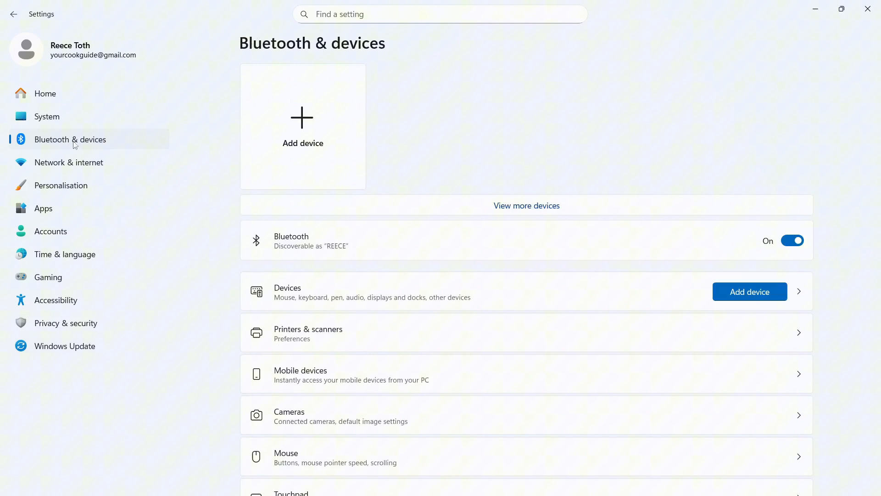
mouse_move(637, 285)
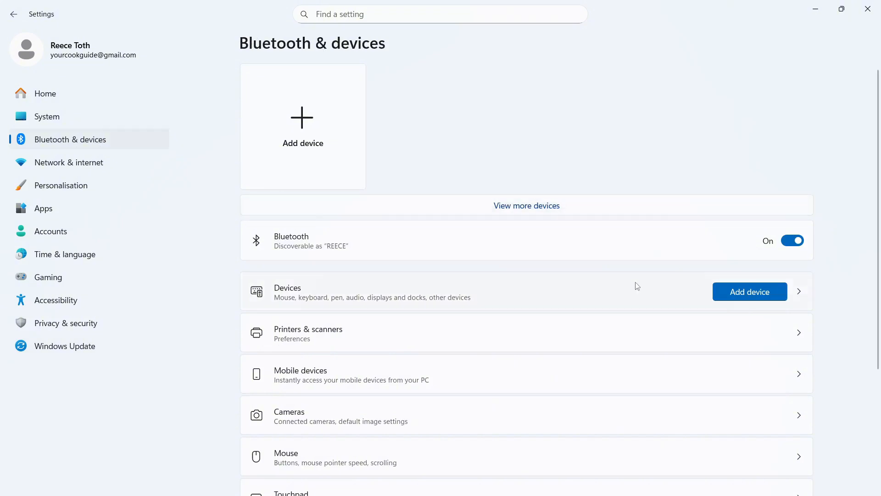
mouse_move(730, 243)
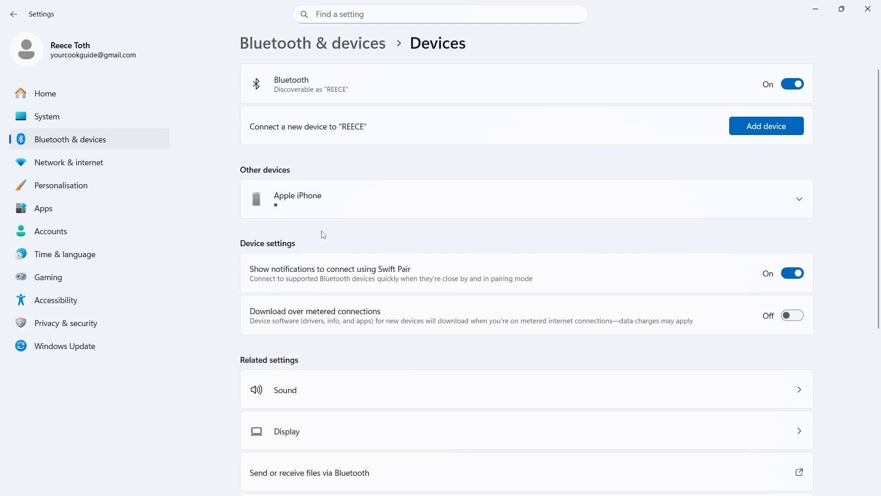
mouse_move(378, 174)
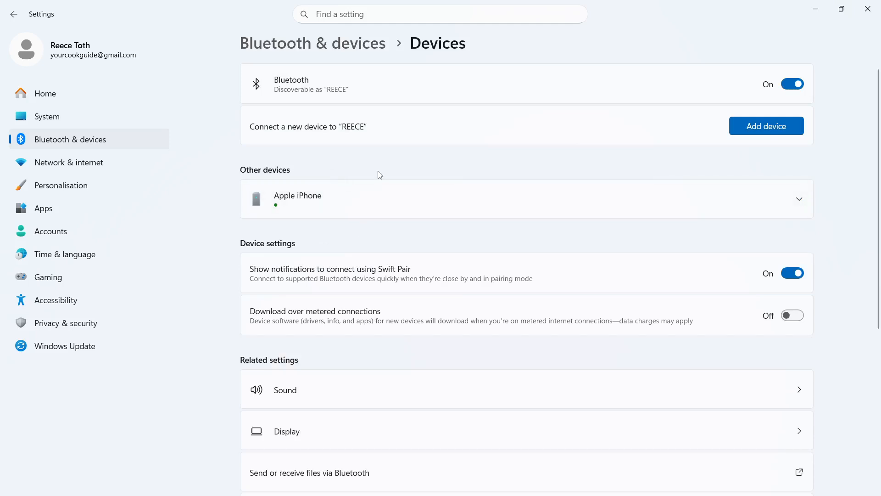
mouse_move(301, 197)
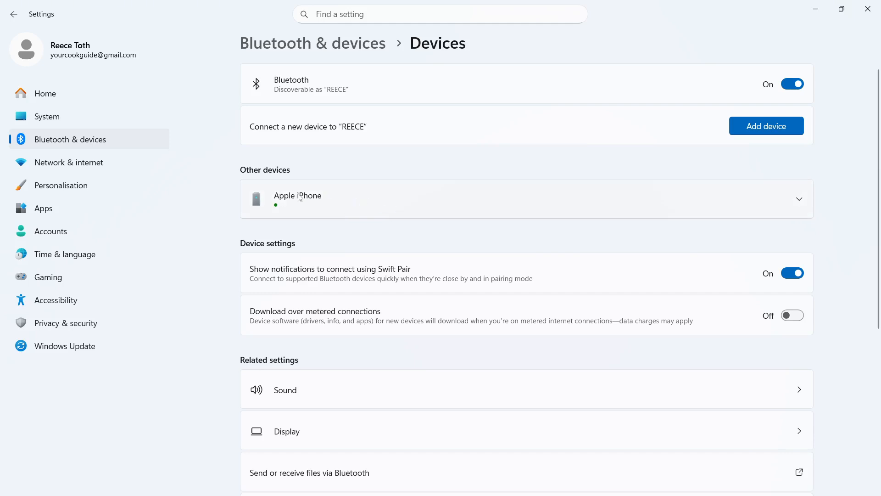
mouse_move(798, 209)
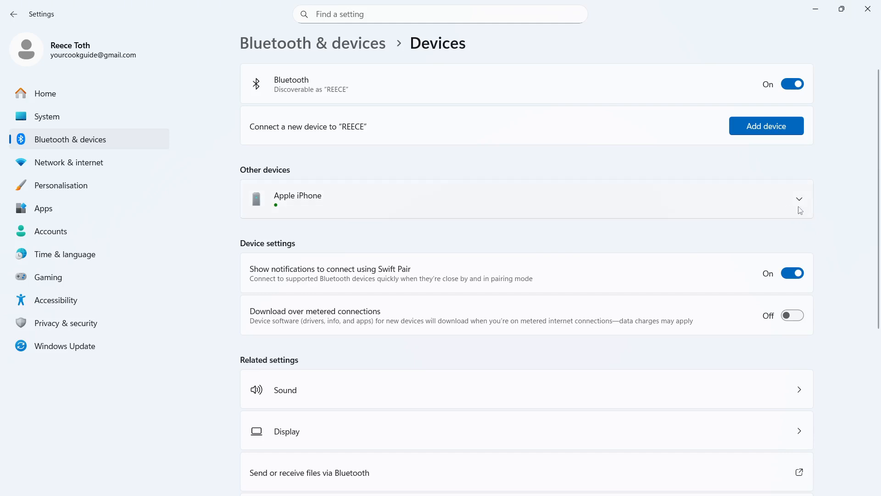
click(799, 198)
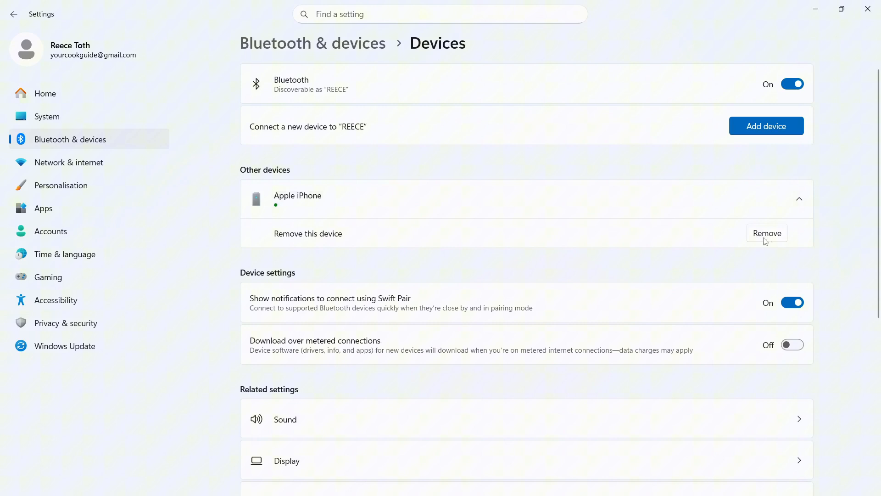
mouse_move(742, 235)
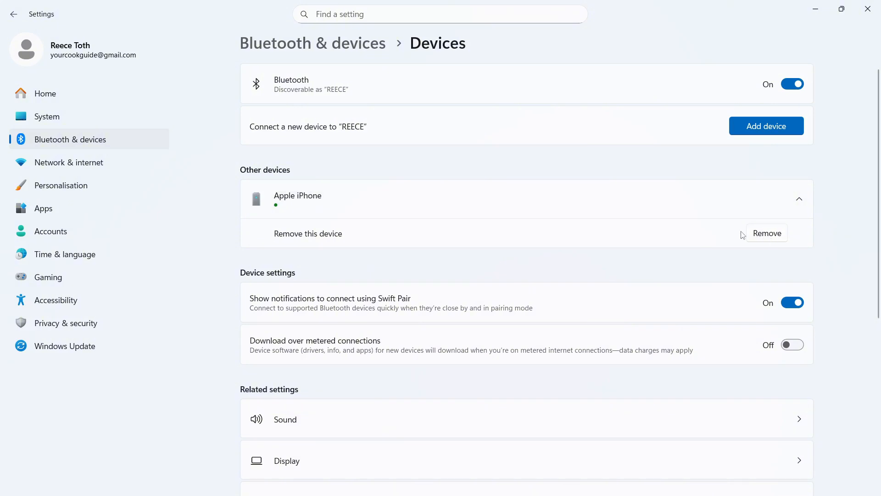
Step: Collapse the iPhone entry and open the Add a device dialog
click(798, 198)
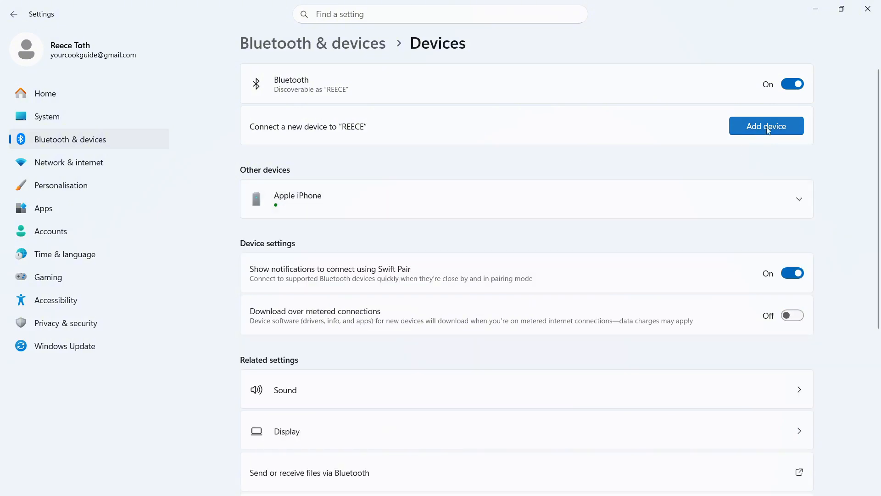
click(765, 125)
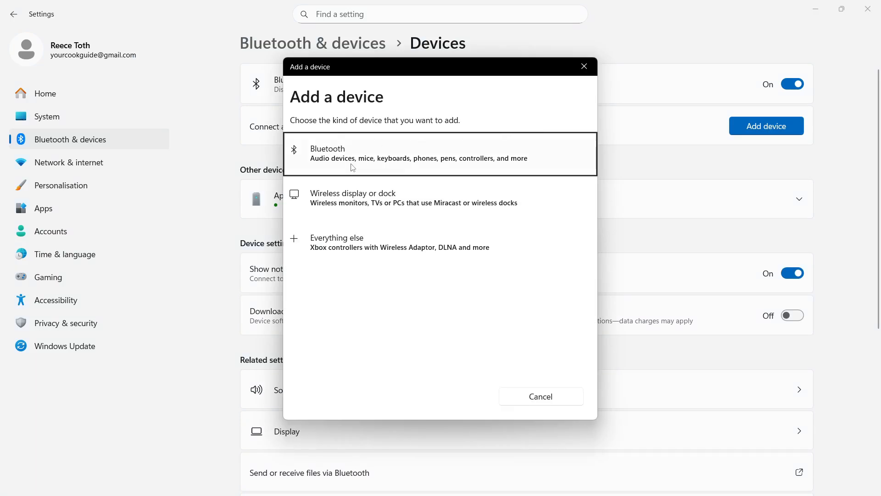
mouse_move(378, 160)
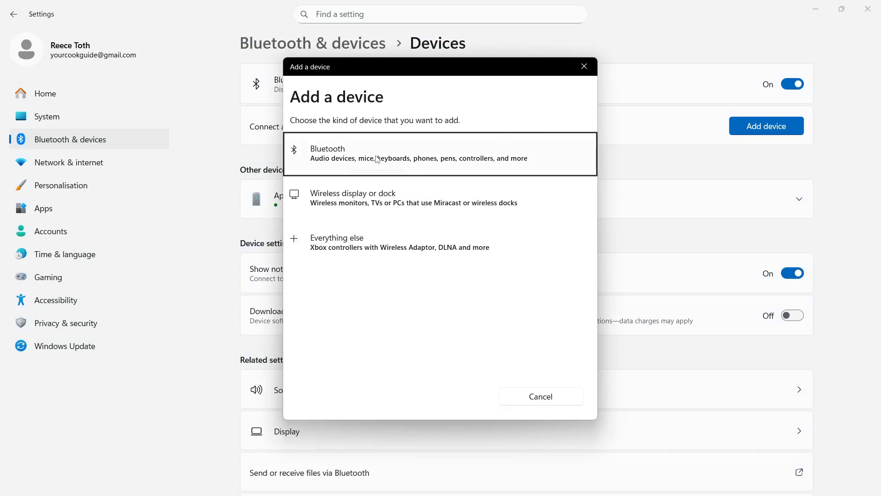